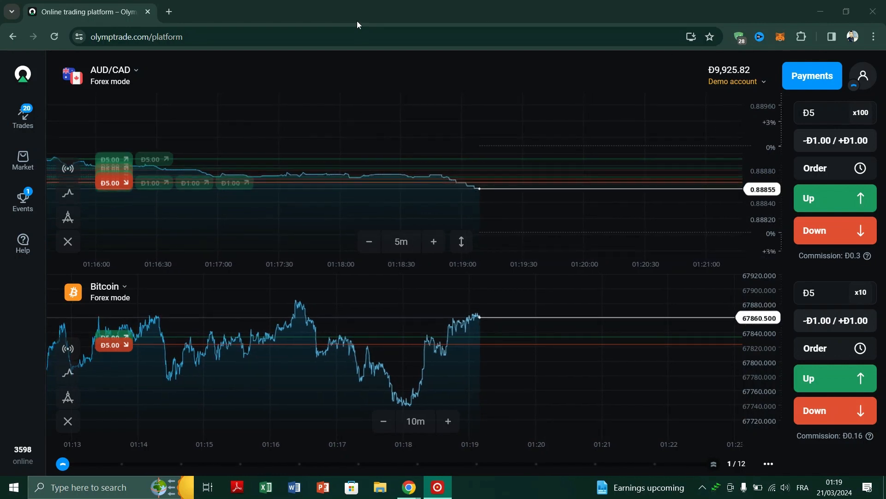
Step: Go from the profile icon past the referral page to the account Settings
{"action": "left_click", "coordinate": [136, 37]}
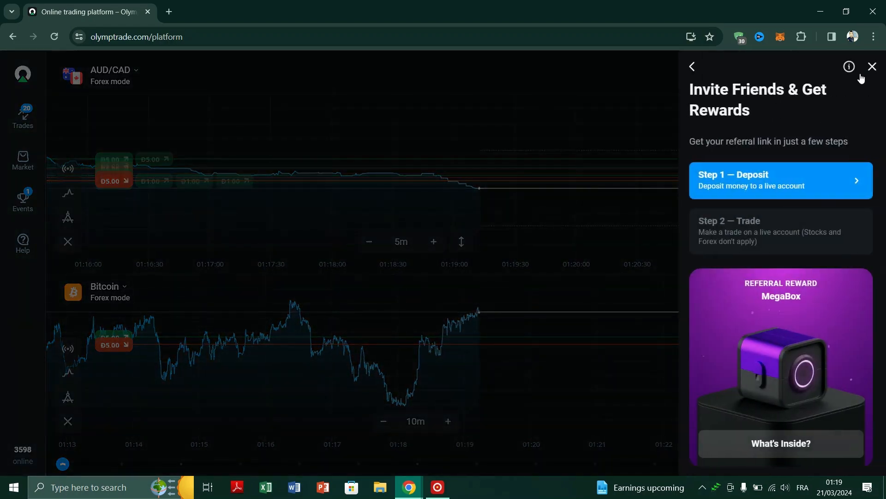
{"action": "left_click", "coordinate": [692, 66]}
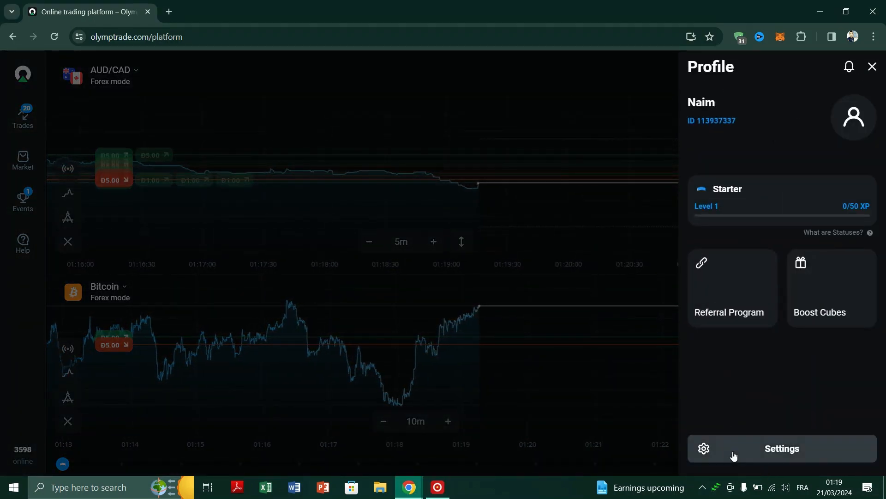
{"action": "left_click", "coordinate": [782, 448]}
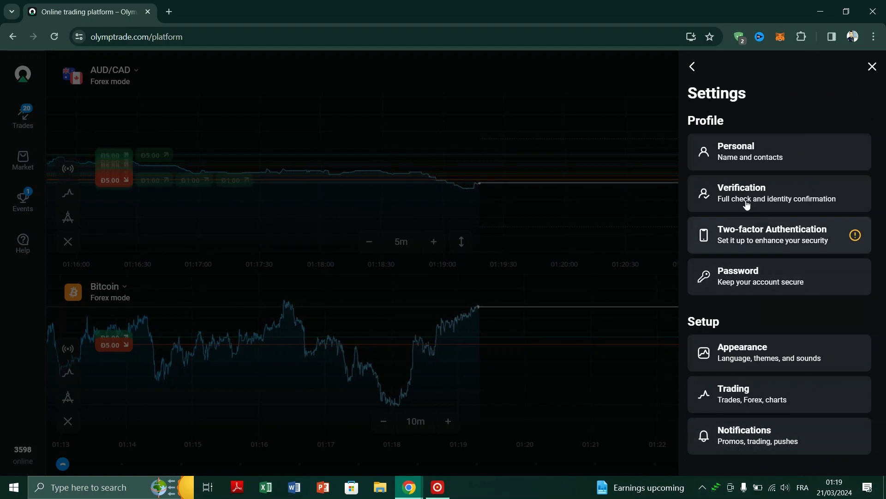
Step: Open the Verification section in account Settings
{"action": "left_click", "coordinate": [777, 193]}
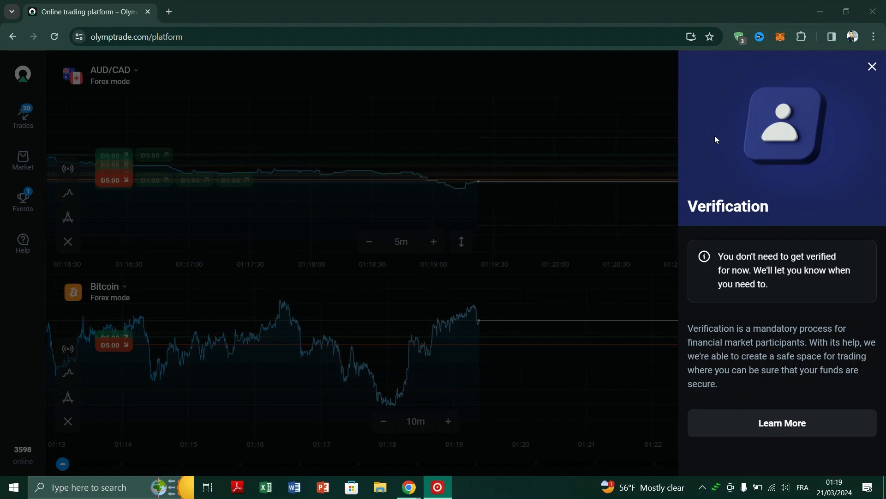
{"action": "mouse_move", "coordinate": [797, 224]}
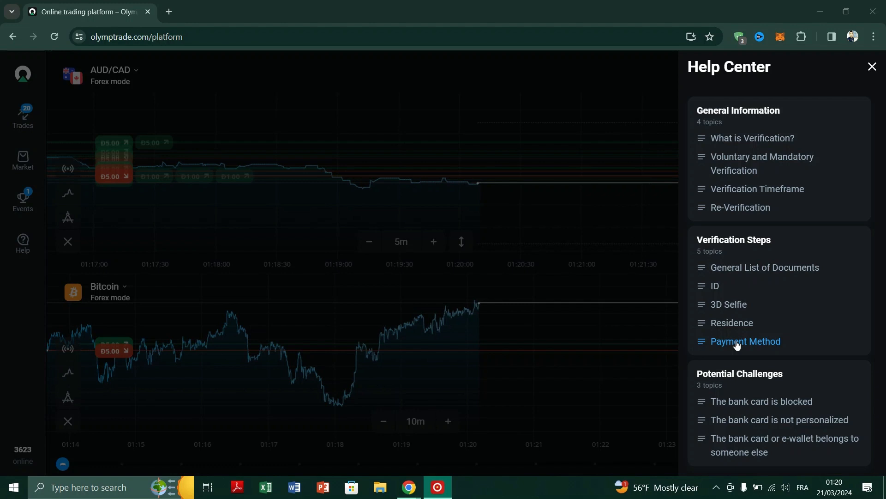
{"action": "mouse_move", "coordinate": [772, 275]}
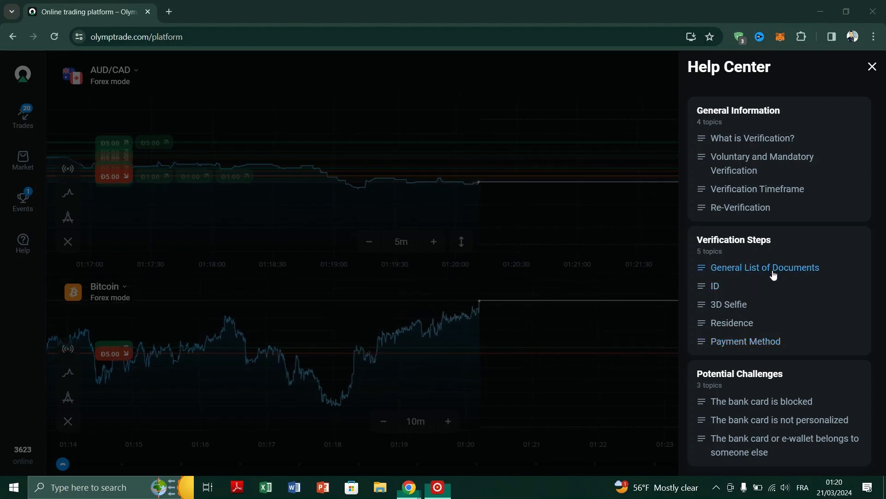
Step: Read the 'General List of Documents' article, then the 'ID' article
{"action": "left_click", "coordinate": [765, 266]}
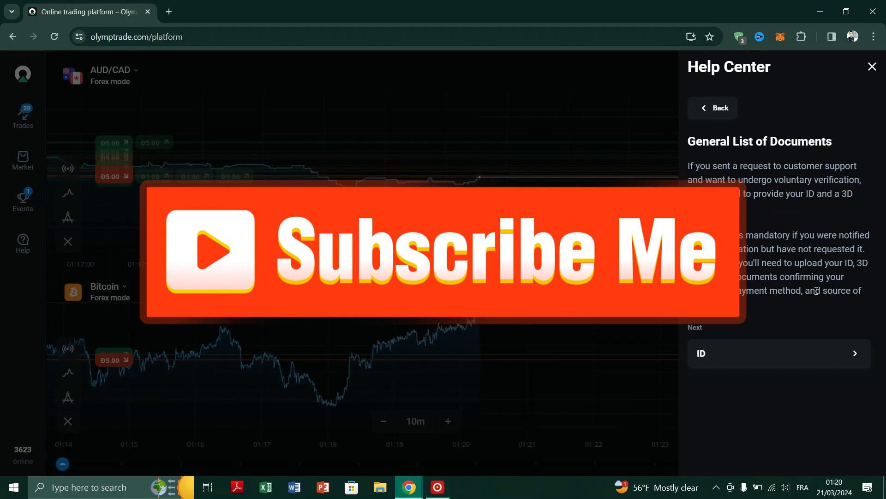
{"action": "left_click", "coordinate": [779, 353]}
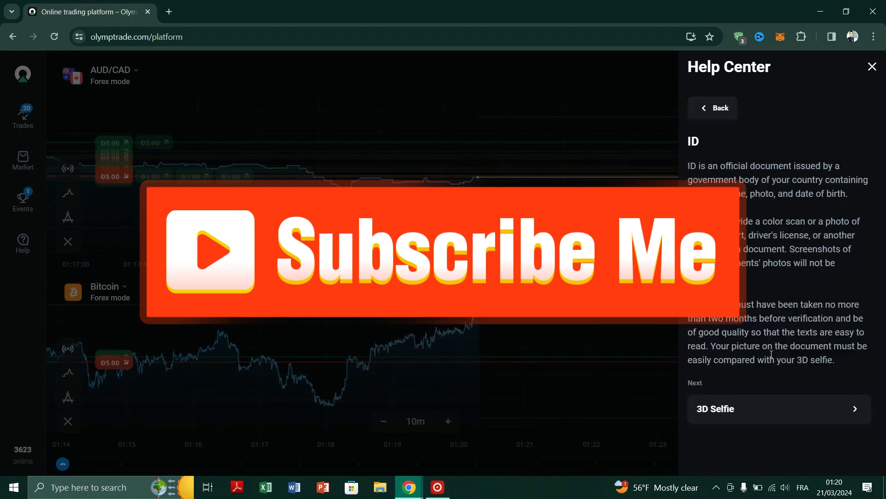